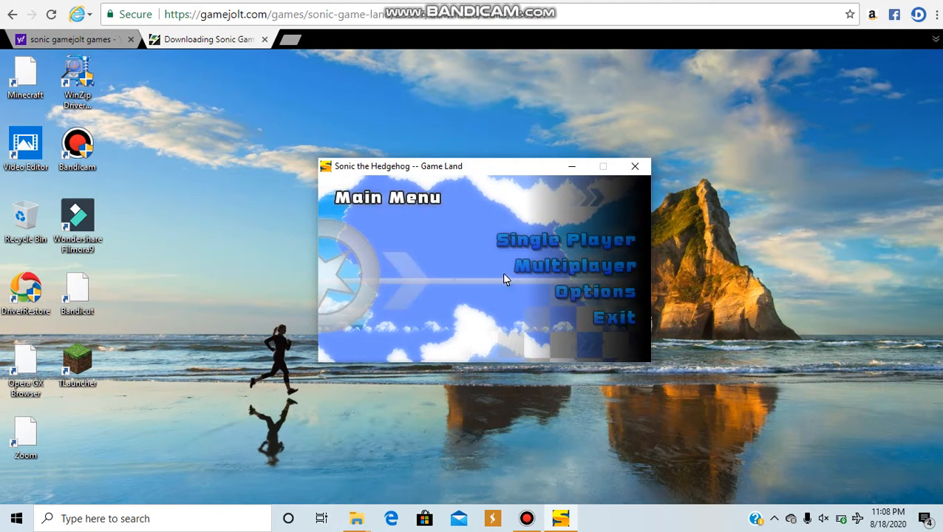
mouse_move(570, 267)
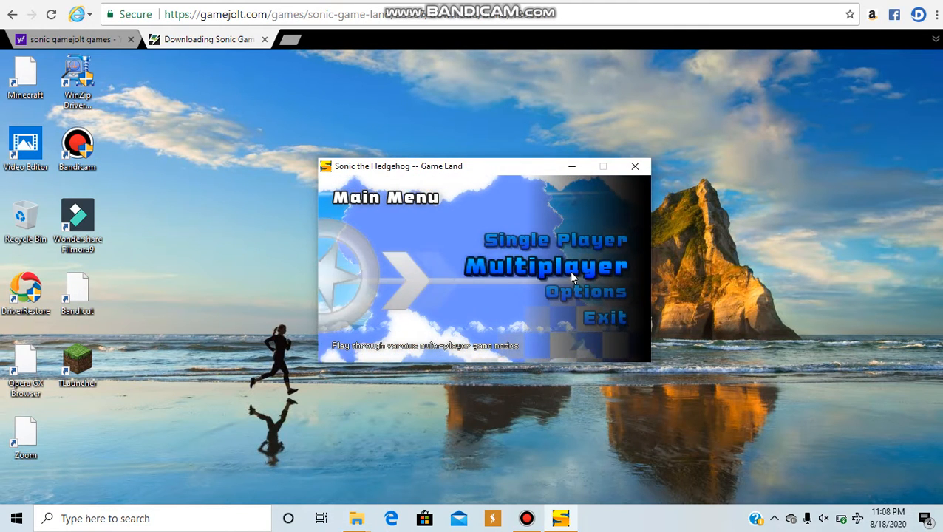
mouse_move(602, 255)
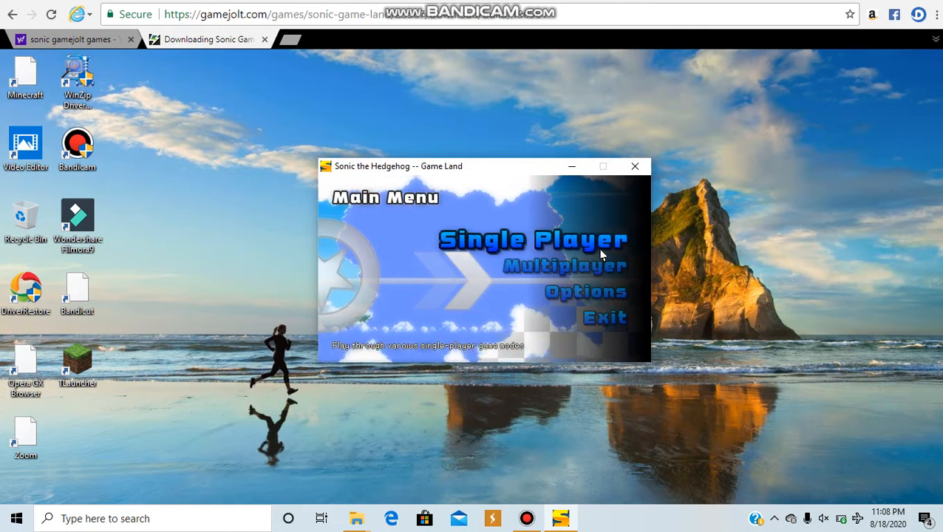
Go through Single Player to the Choose a Stage list with Seaside Resort, Green Canyon and Game Land
left_click(531, 240)
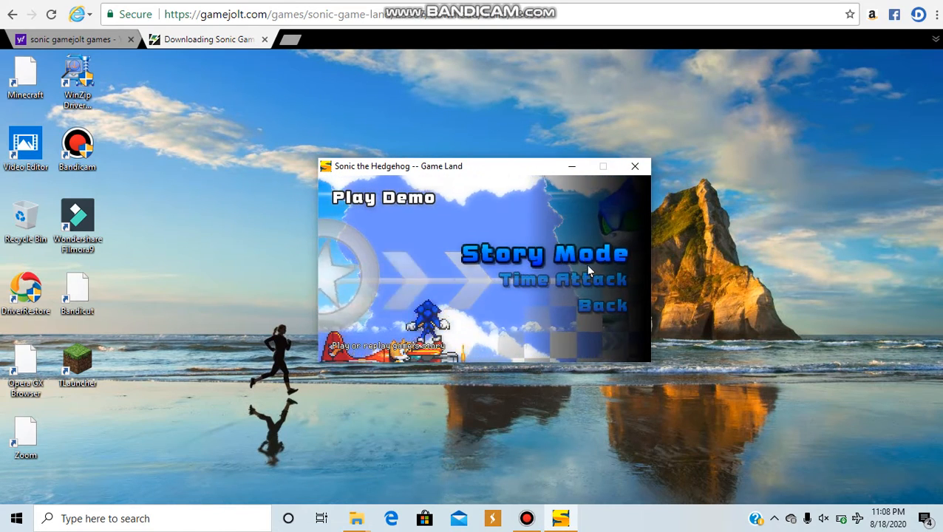
left_click(543, 254)
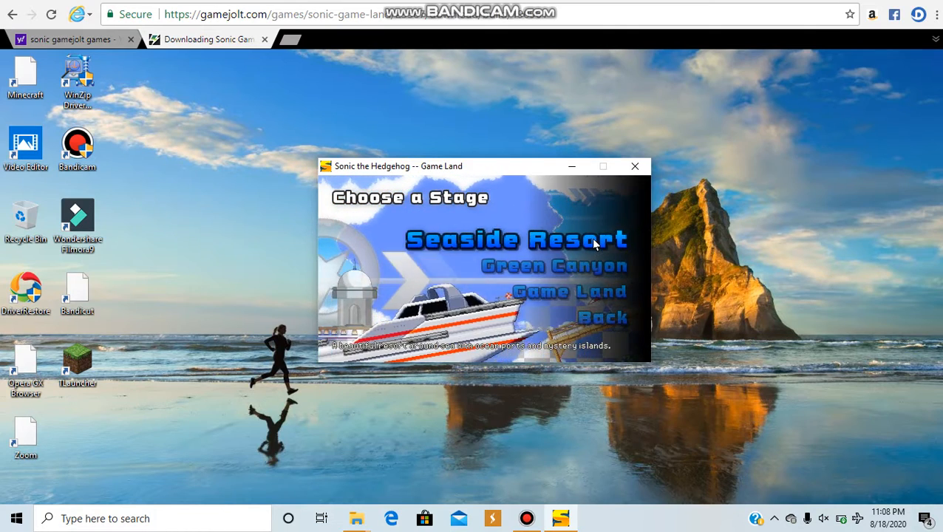
mouse_move(591, 255)
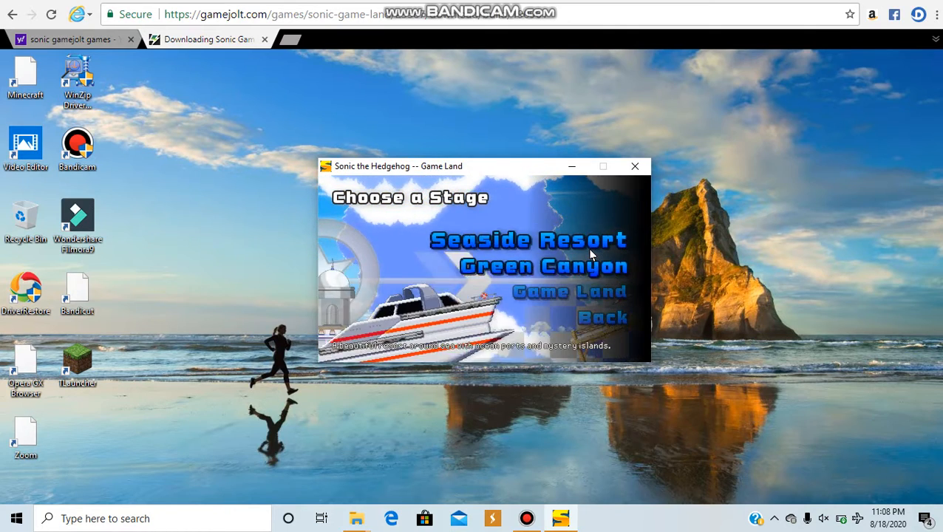
mouse_move(604, 327)
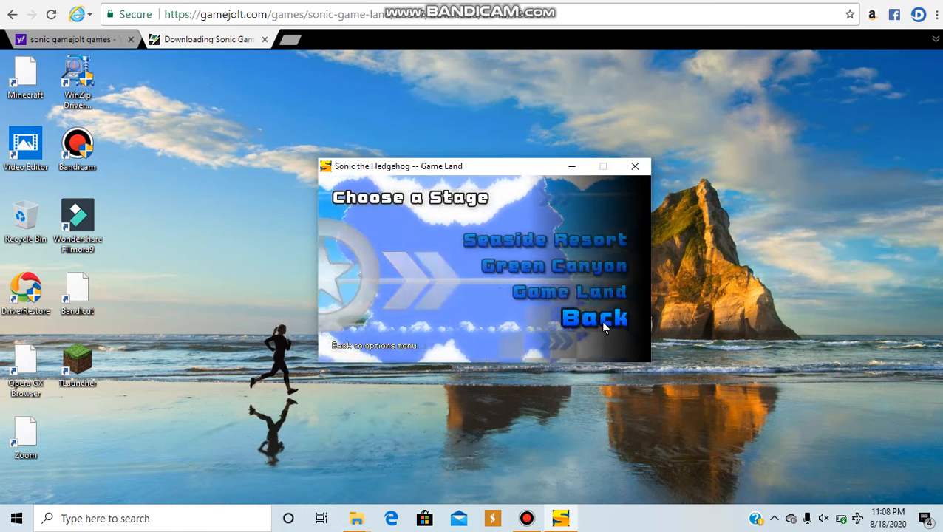
Back out to the main menu, re-enter Single Player and choose Story Mode to see the Trial Stage
left_click(594, 318)
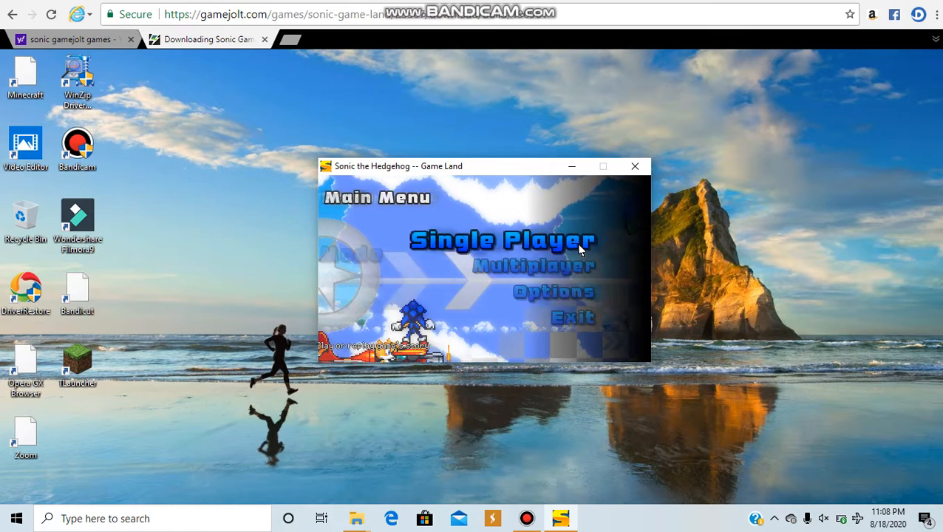
left_click(502, 240)
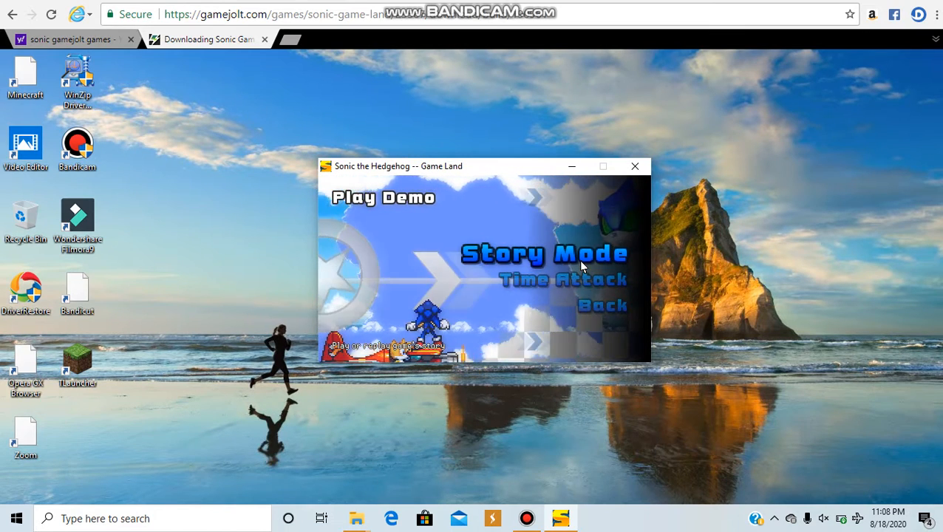
left_click(535, 254)
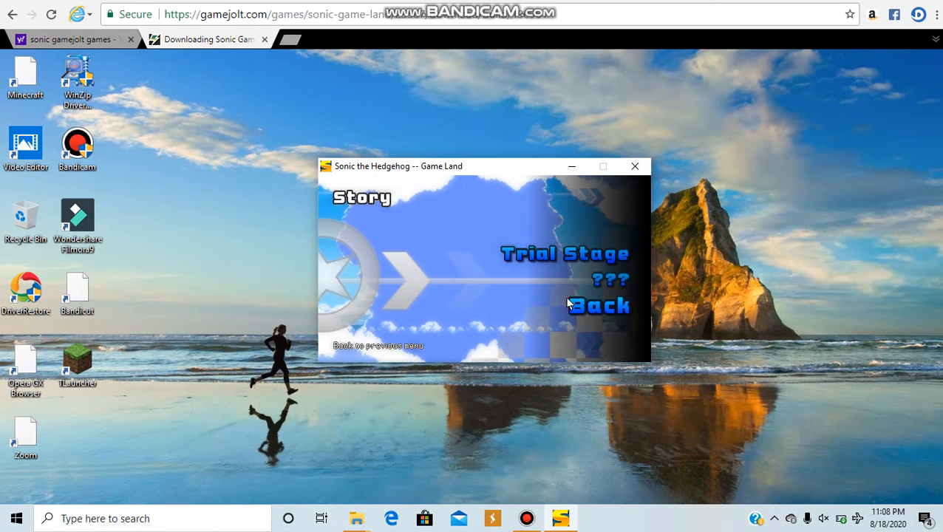
mouse_move(584, 266)
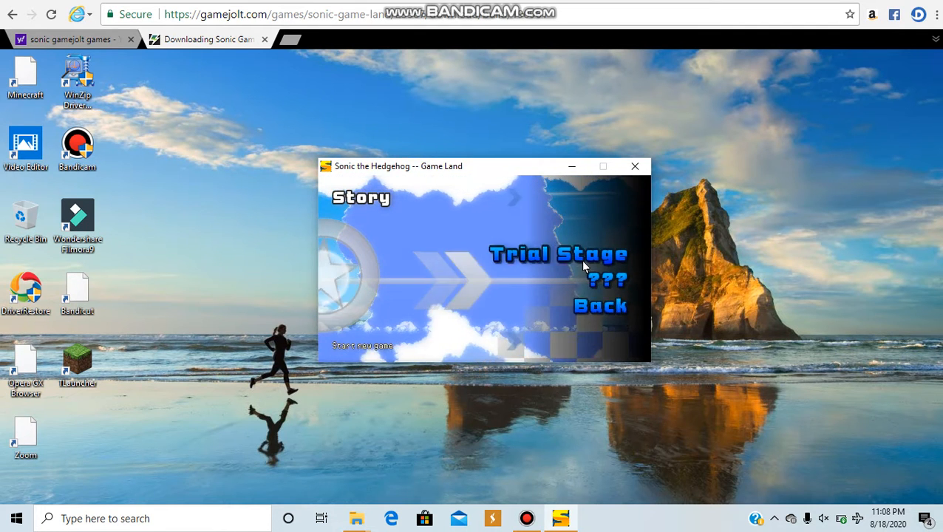